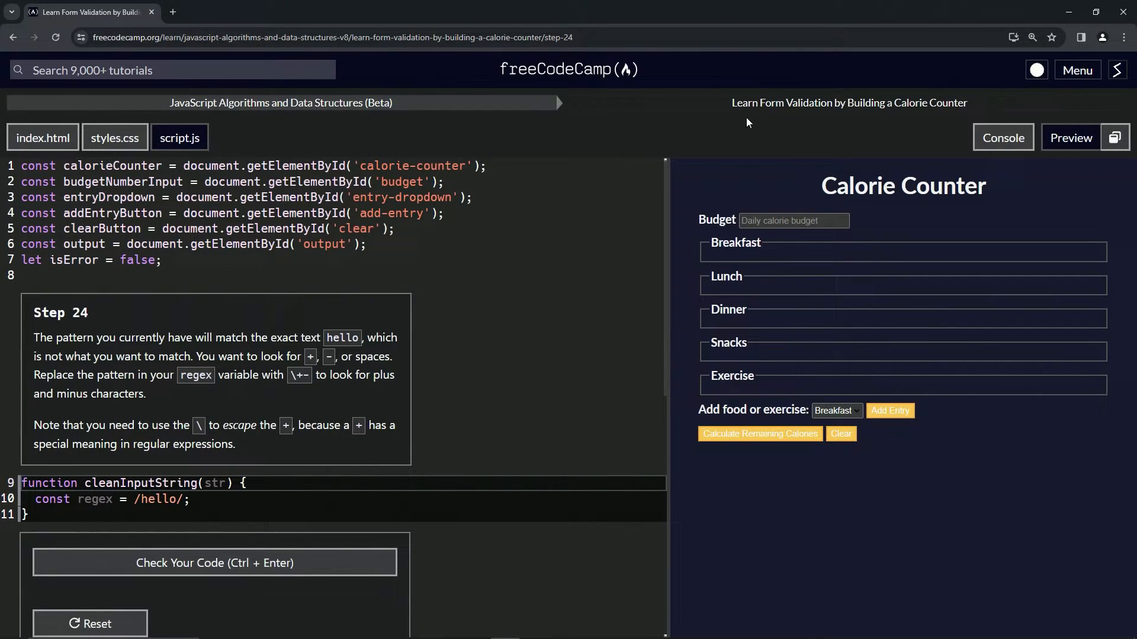
{"action": "mouse_move", "coordinate": [866, 120]}
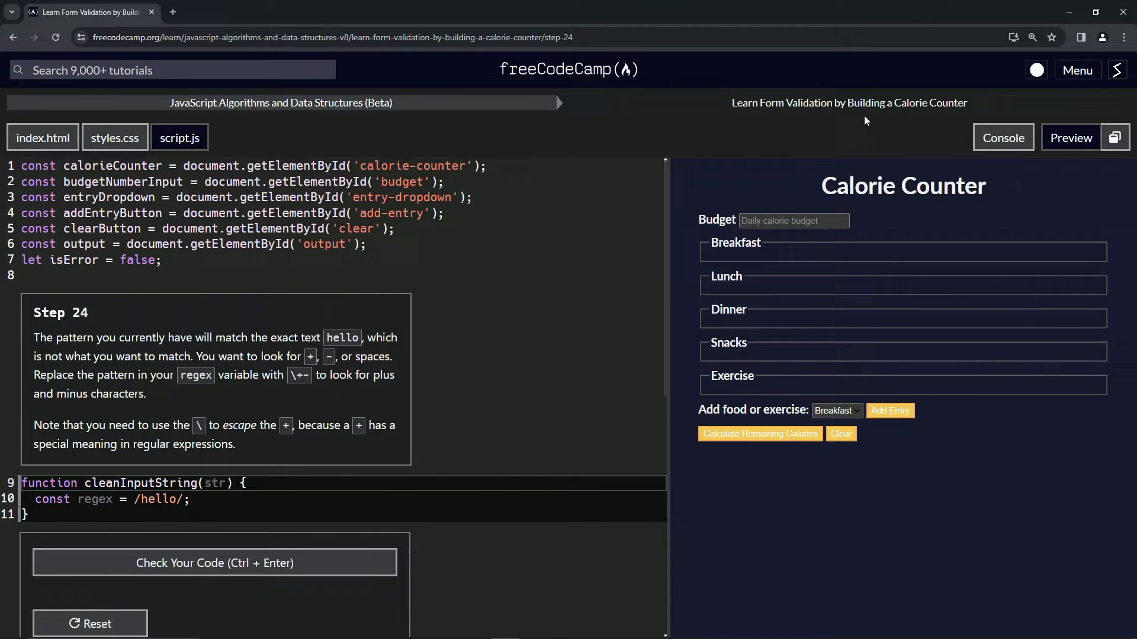
{"action": "mouse_move", "coordinate": [93, 320]}
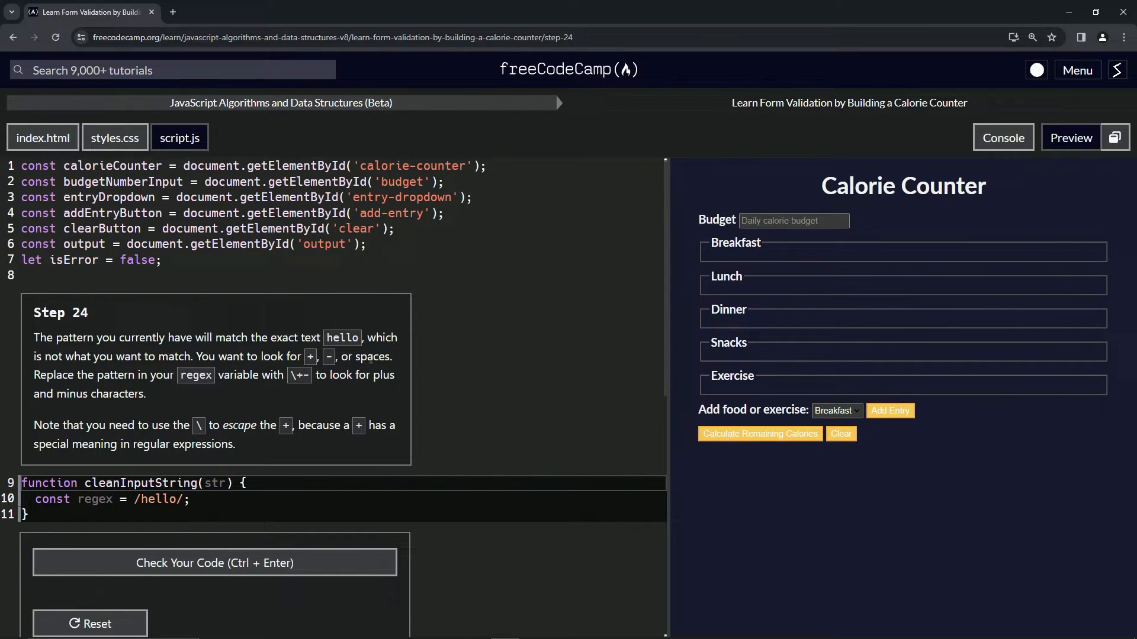
{"action": "mouse_move", "coordinate": [50, 378]}
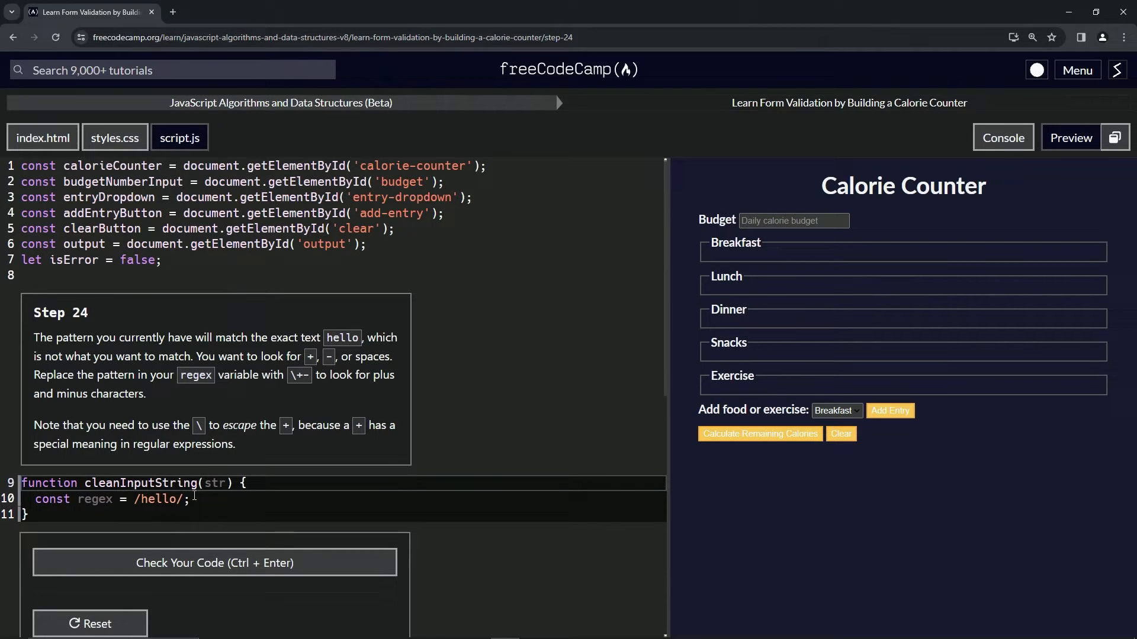
- Replace 'hello' in the cleanInputString regex so it reads /\+-/
{"action": "double_click", "coordinate": [157, 498]}
{"action": "type", "text": "\\"}
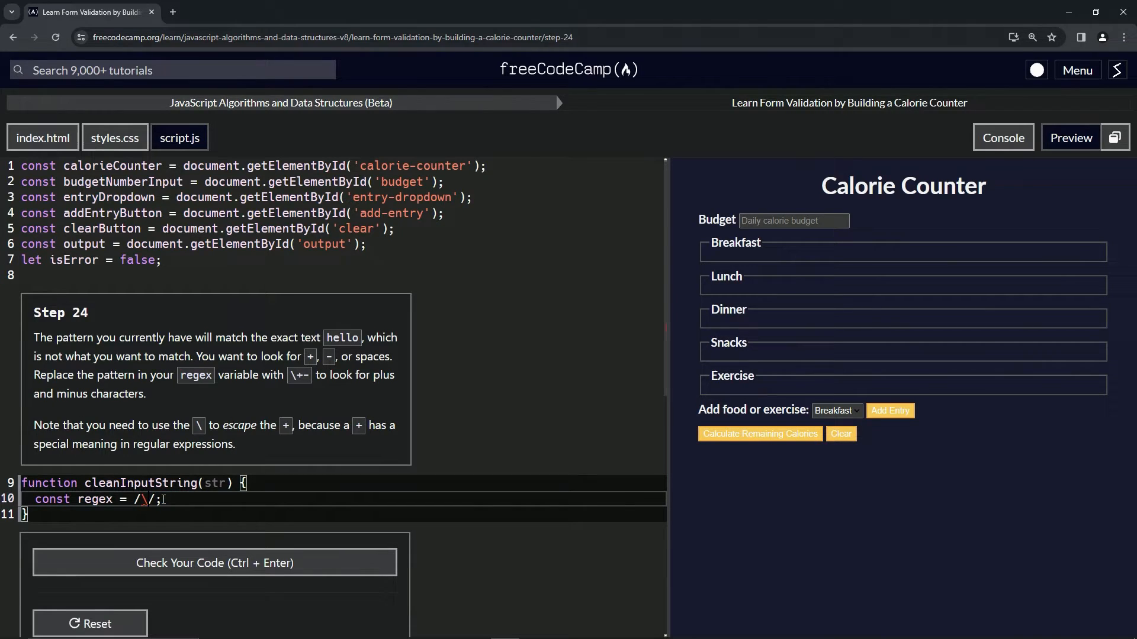
{"action": "type", "text": "+-"}
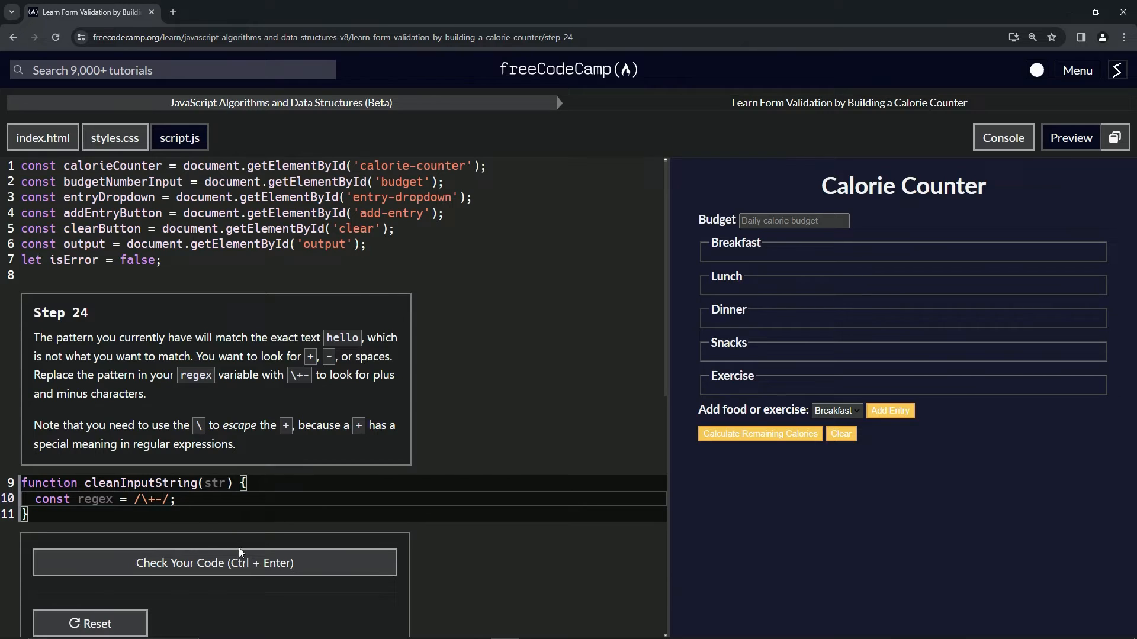
- Check the Step 24 code, submit it, and advance to Step 25 on whitespace classes
{"action": "left_click", "coordinate": [216, 563]}
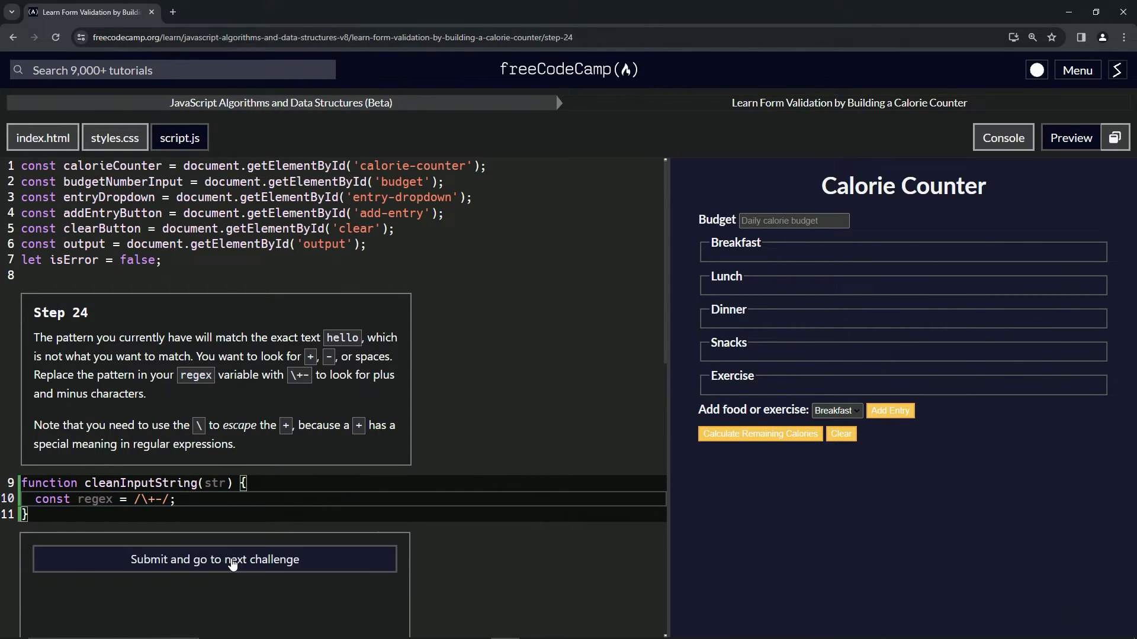
{"action": "left_click", "coordinate": [215, 559]}
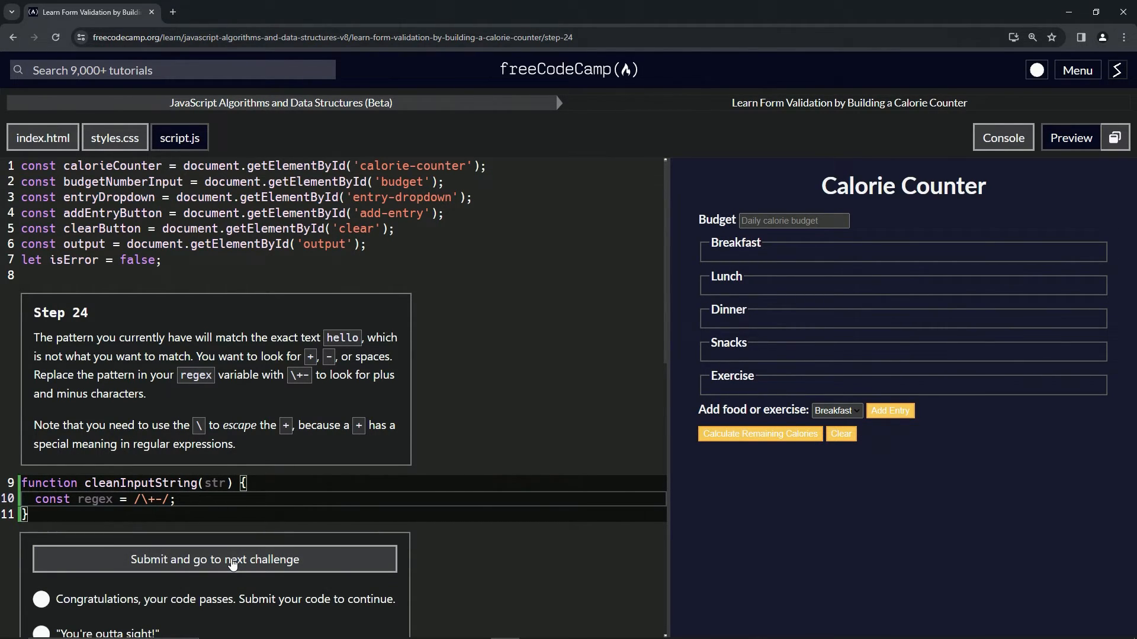
{"action": "left_click", "coordinate": [216, 559]}
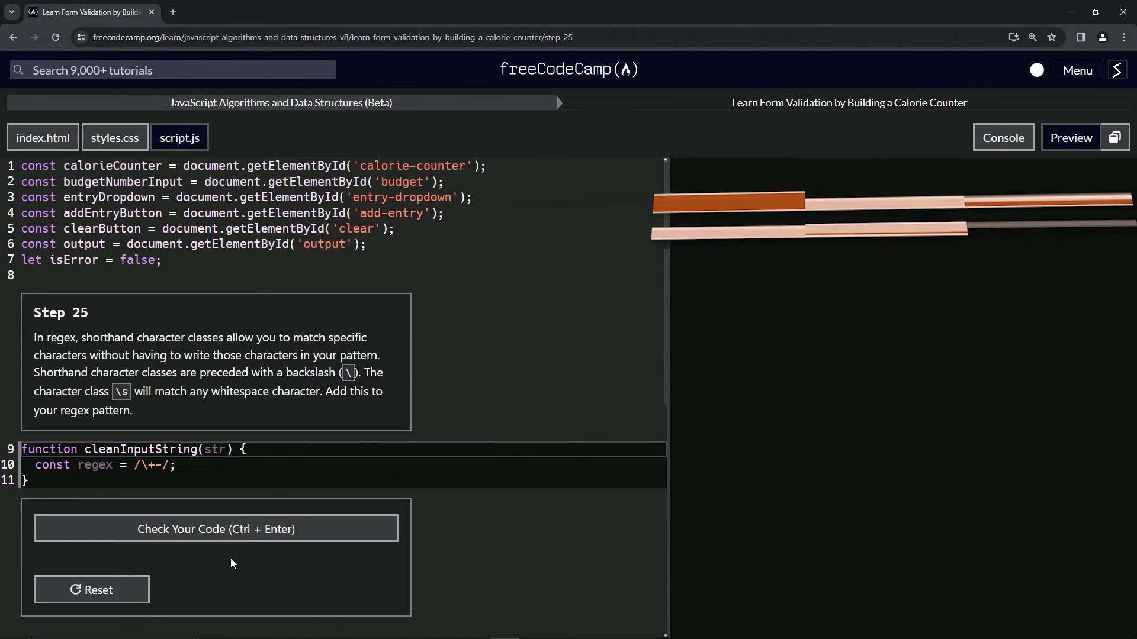